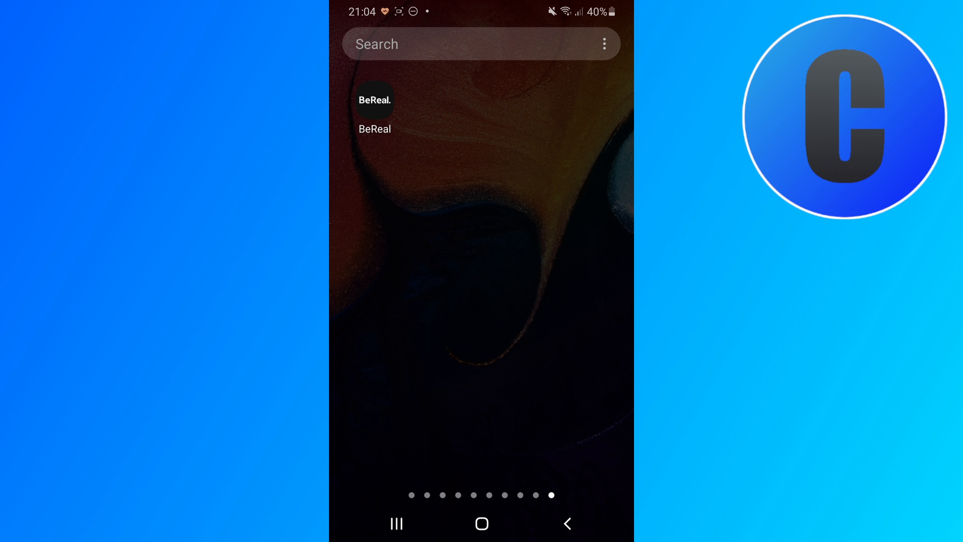
Step: Open BeReal briefly, then return to the home screen and open Settings
left_click(373, 101)
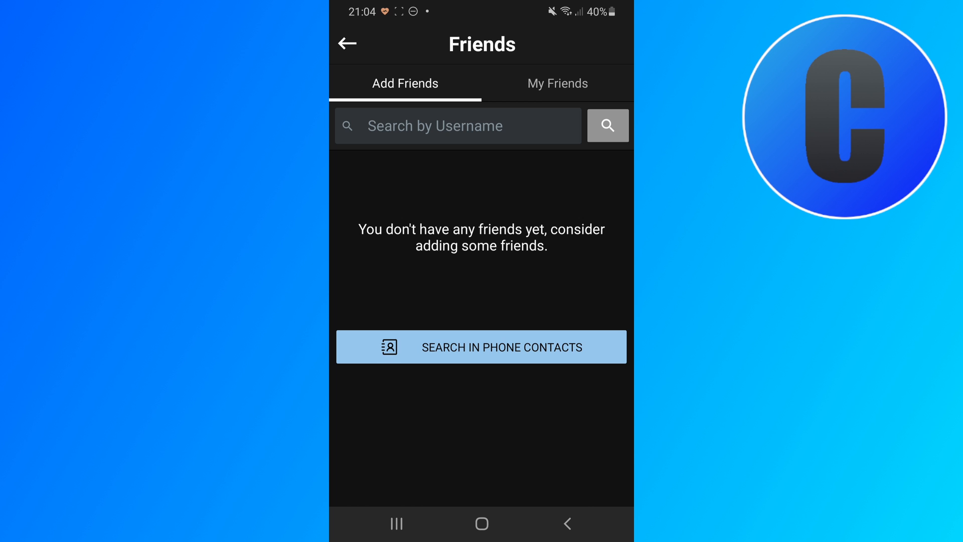
left_click(482, 523)
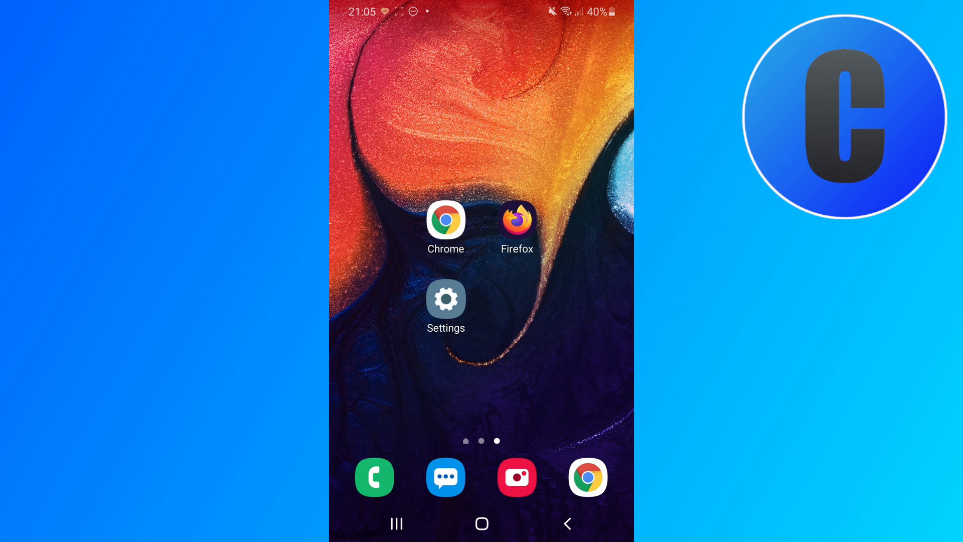
left_click(447, 299)
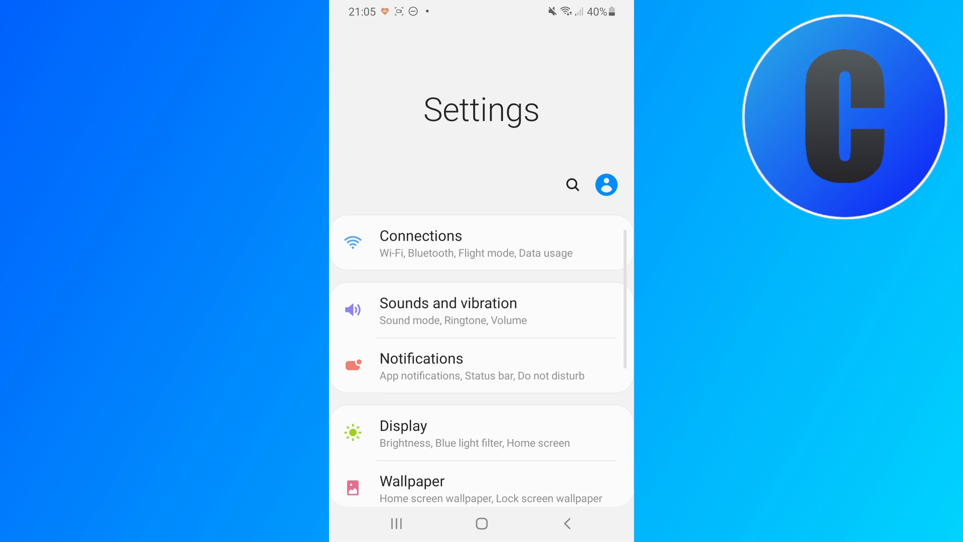
Step: Search the apps list for 'ber' and open BeReal's App info page
scroll("down", 3)
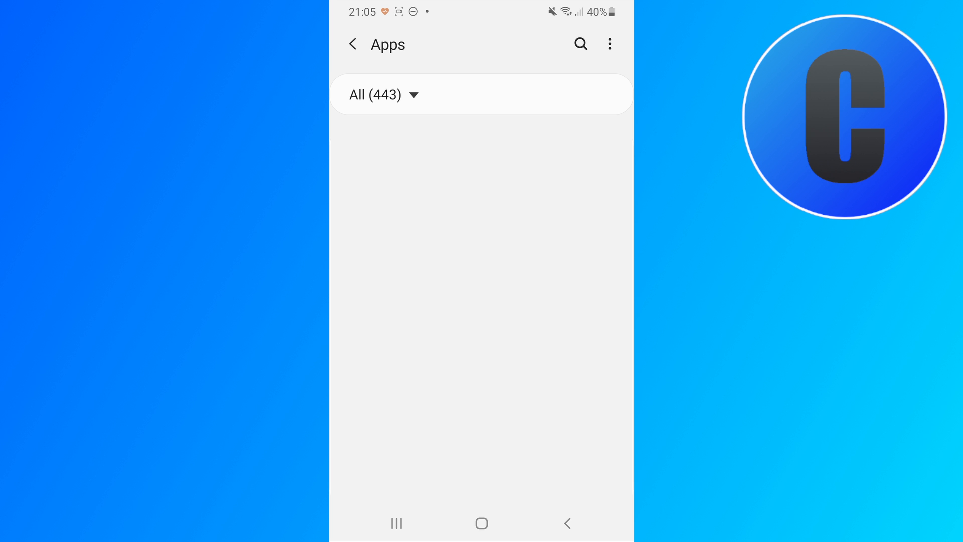
left_click(580, 43)
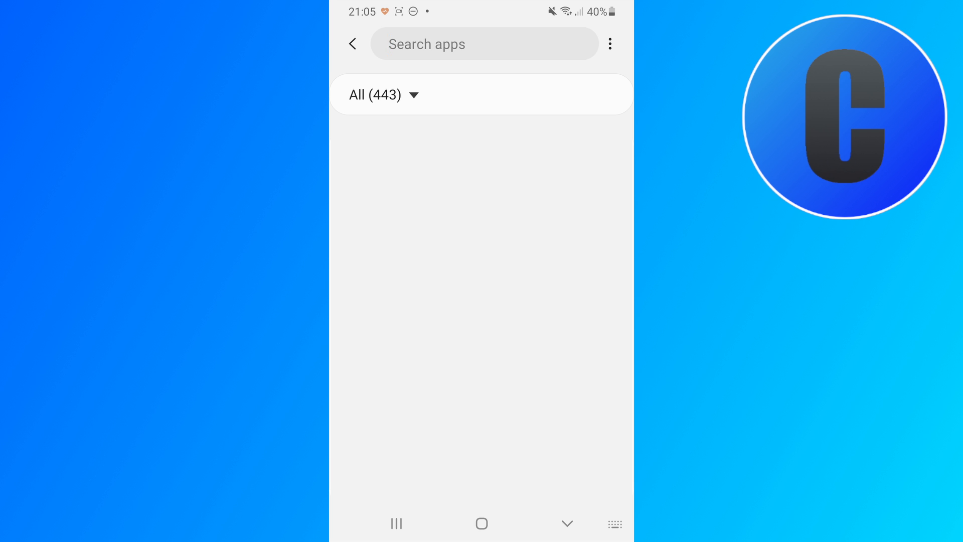
type("bereal")
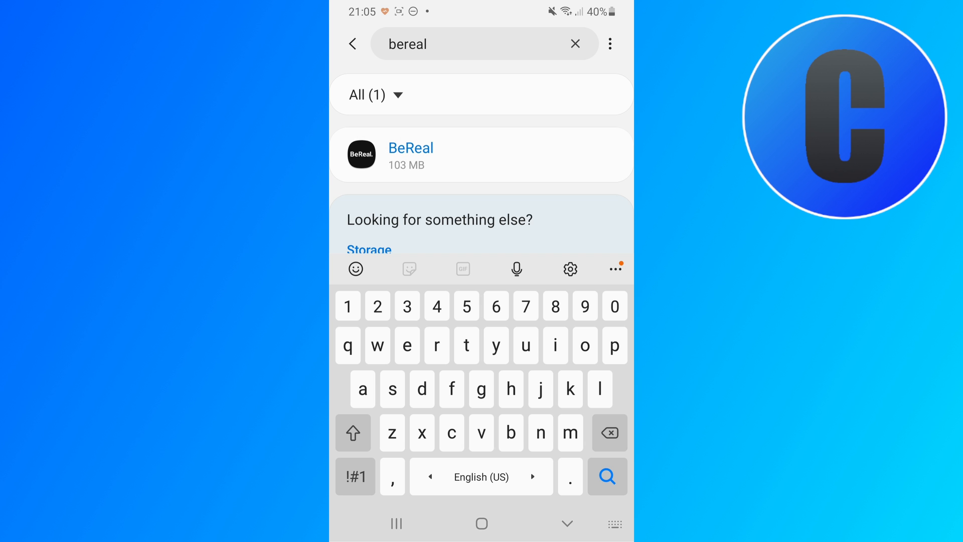
left_click(411, 151)
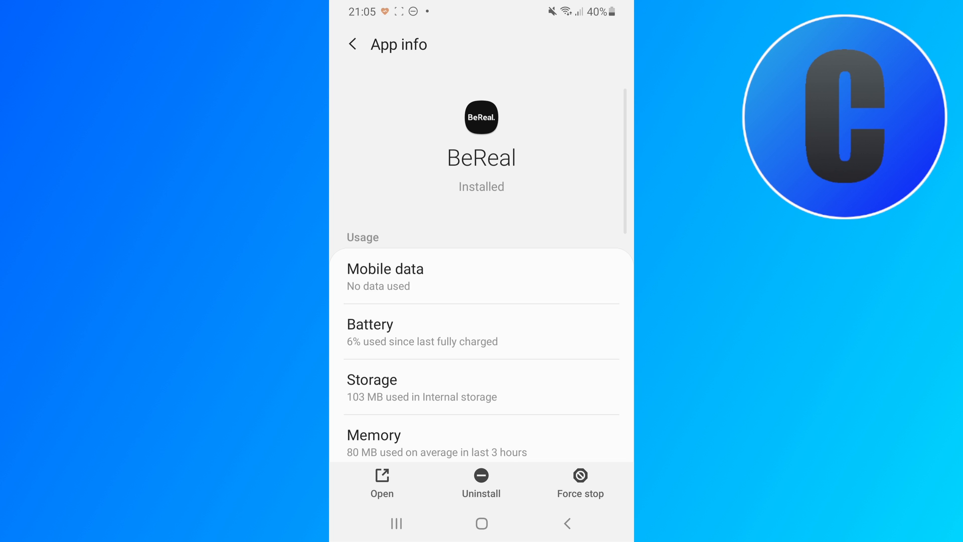
scroll("down", 3)
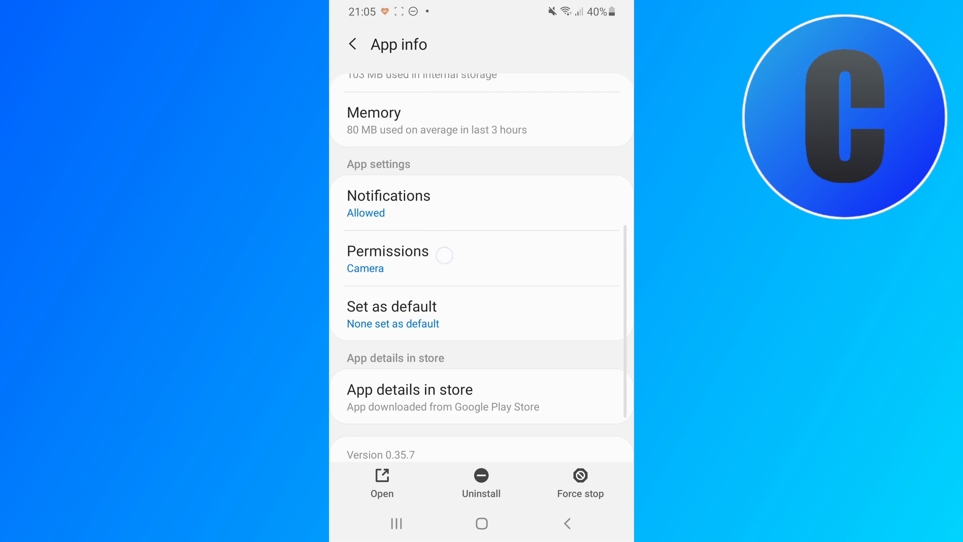
Step: Switch BeReal's Contacts permission from Deny to Allow, then go to the home screen
left_click(387, 251)
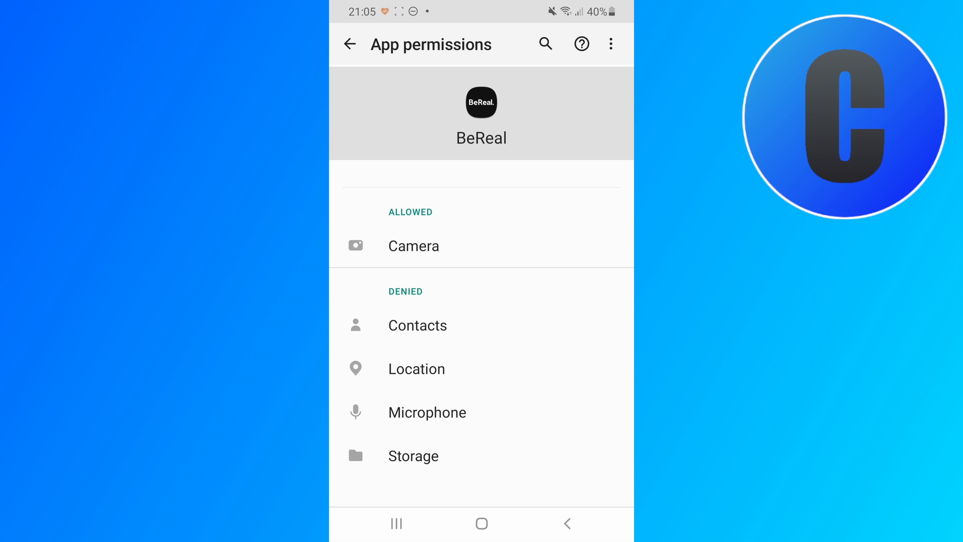
left_click(417, 325)
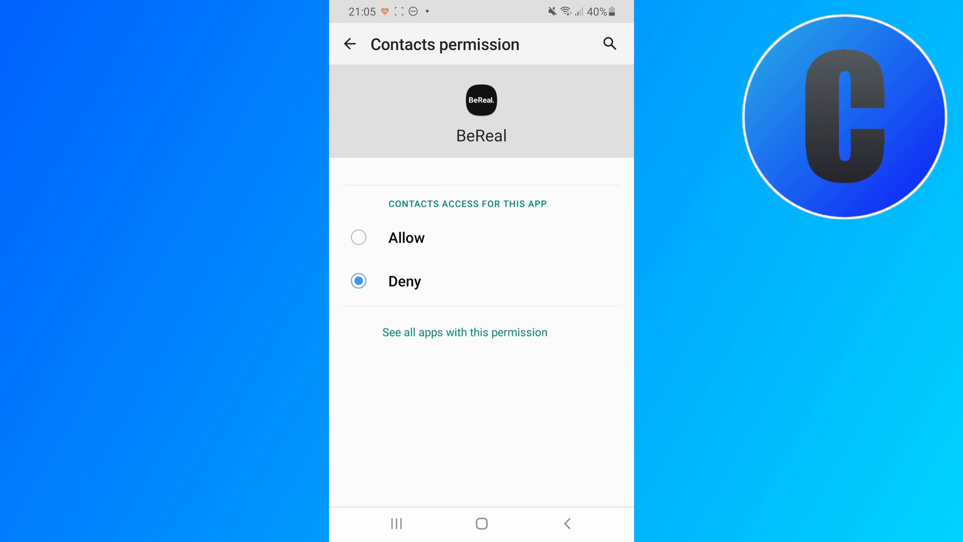
left_click(358, 237)
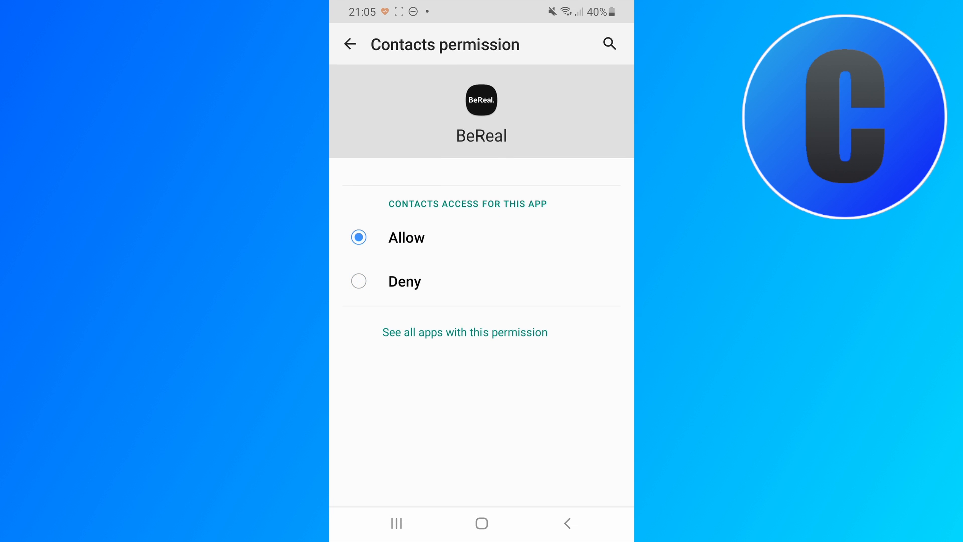
left_click(350, 44)
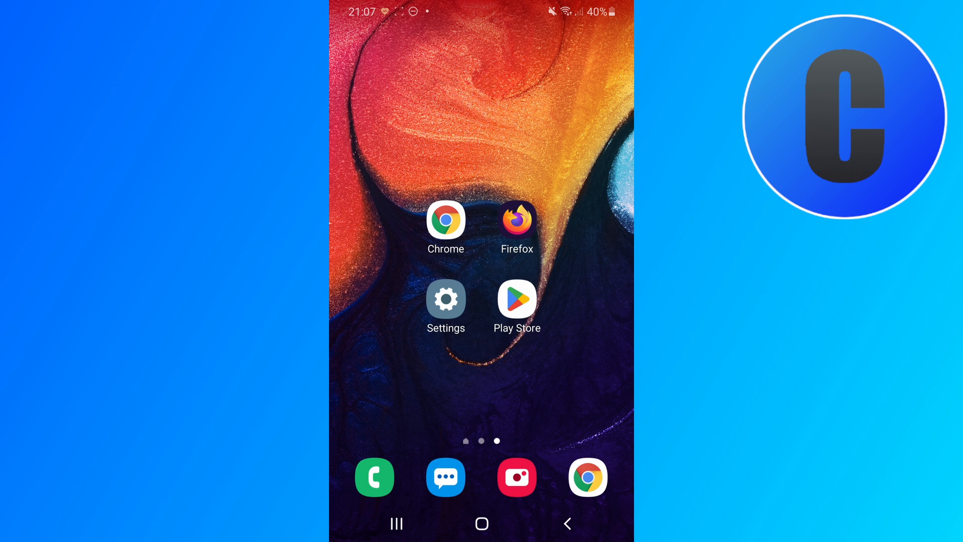
Step: Reopen Settings, search installed apps for 'berea', and open BeReal's App info page
left_click(517, 298)
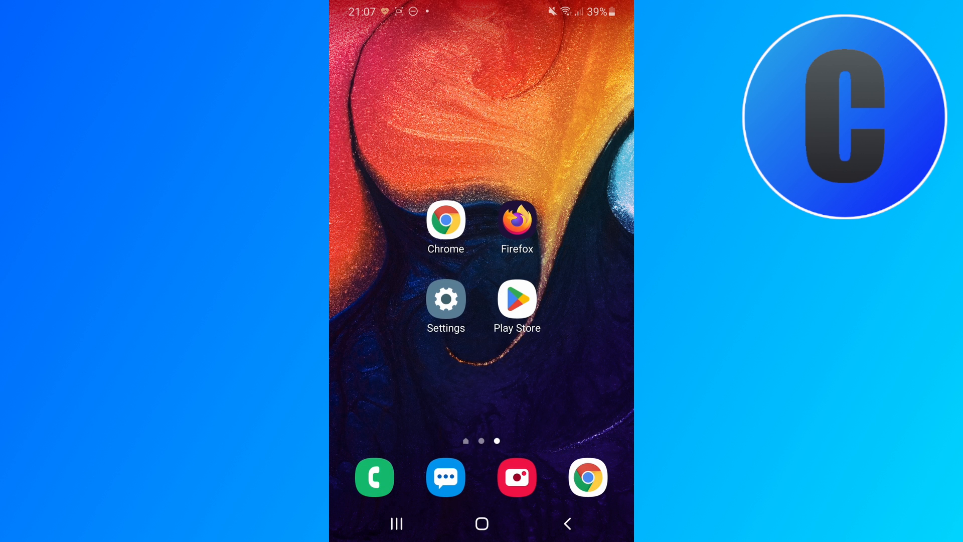
left_click(446, 298)
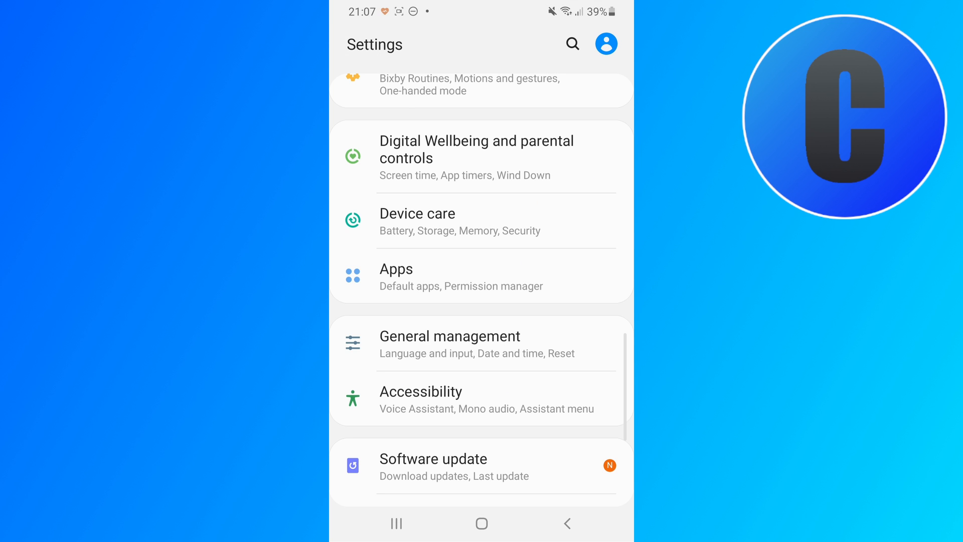
left_click(480, 276)
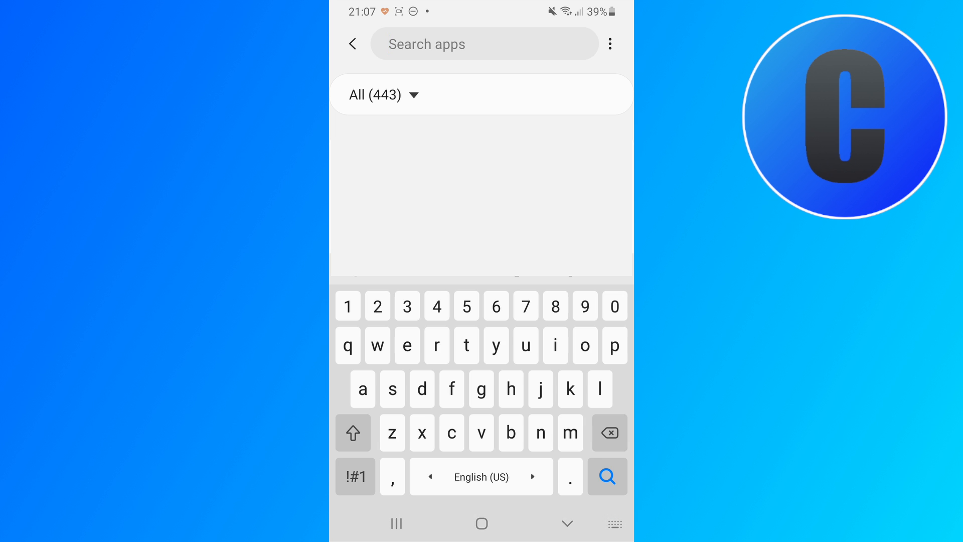
type("berea")
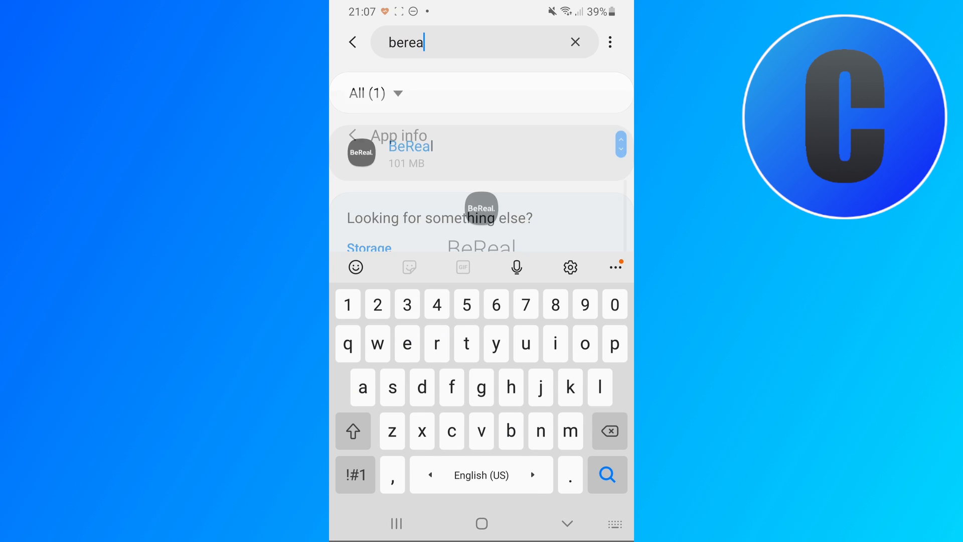
left_click(411, 147)
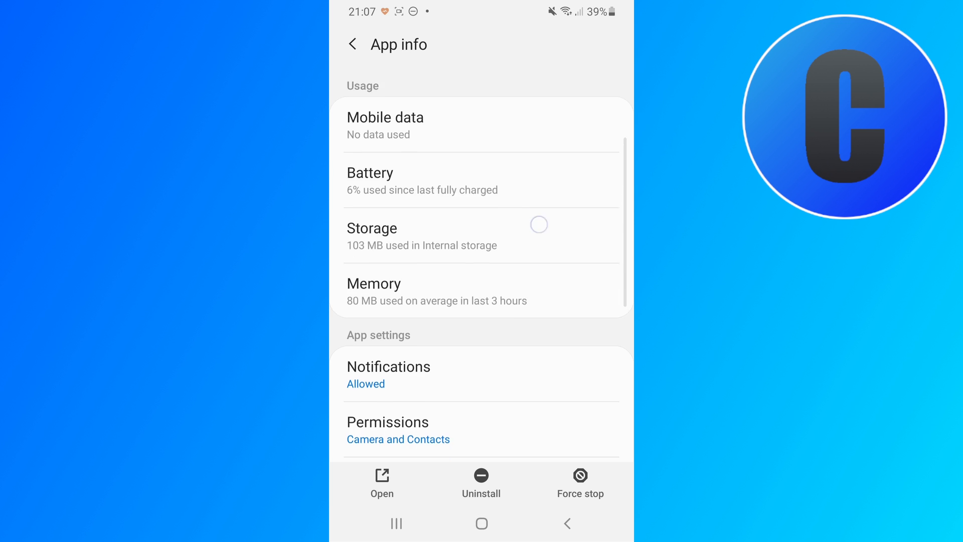
Step: Clear BeReal's app data from its Storage screen and confirm with OK
scroll("down", 3)
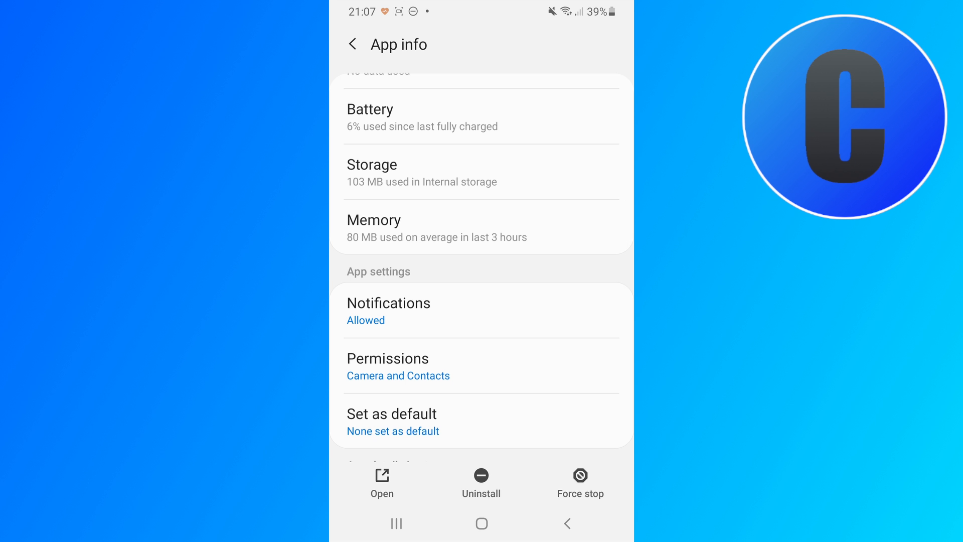
left_click(371, 164)
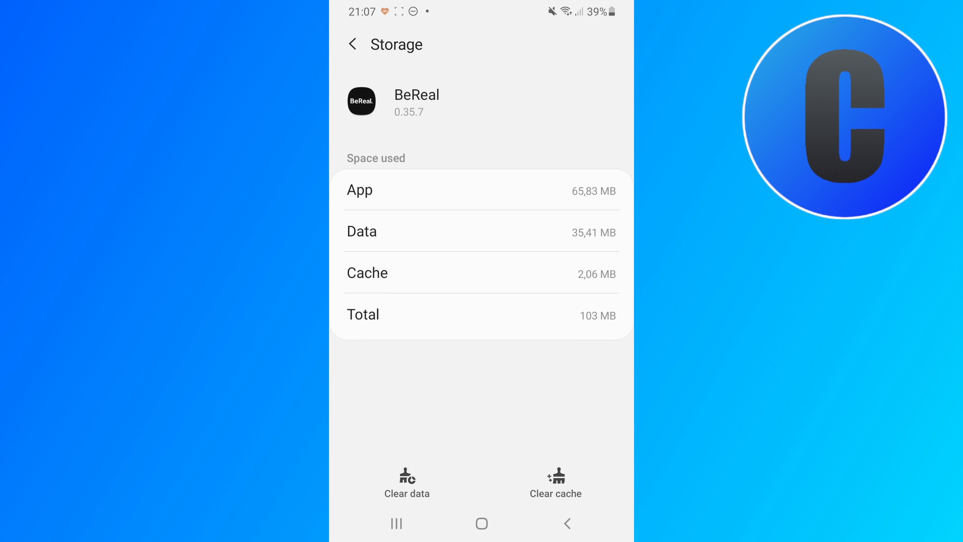
left_click(406, 479)
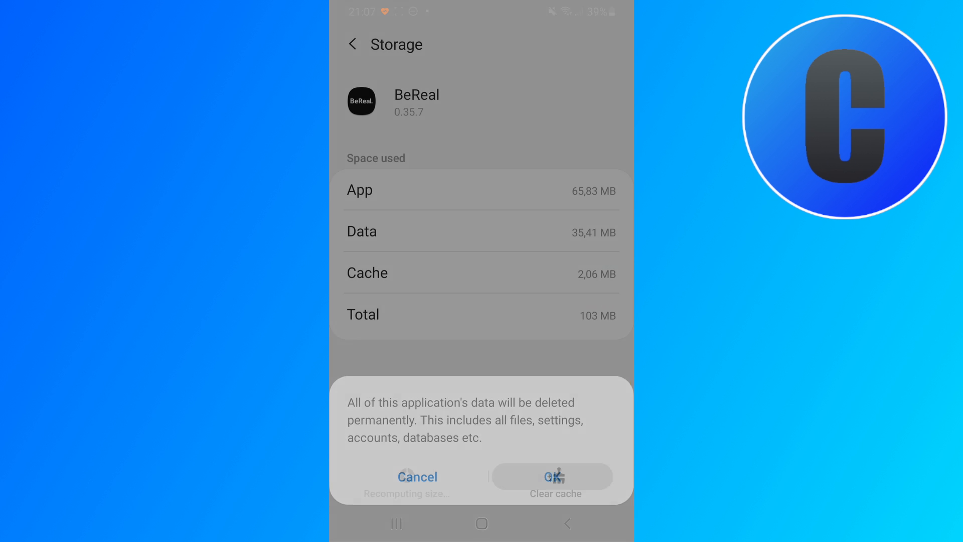
left_click(552, 475)
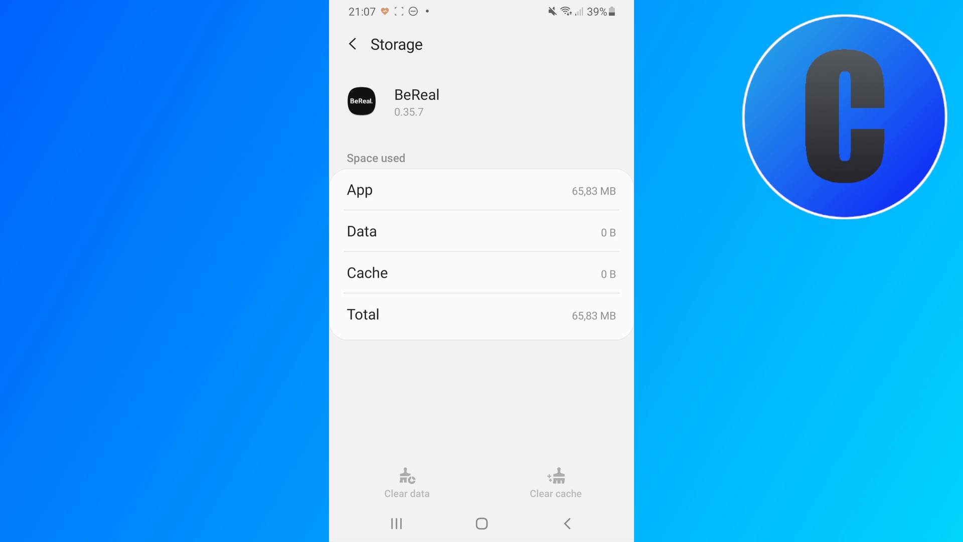